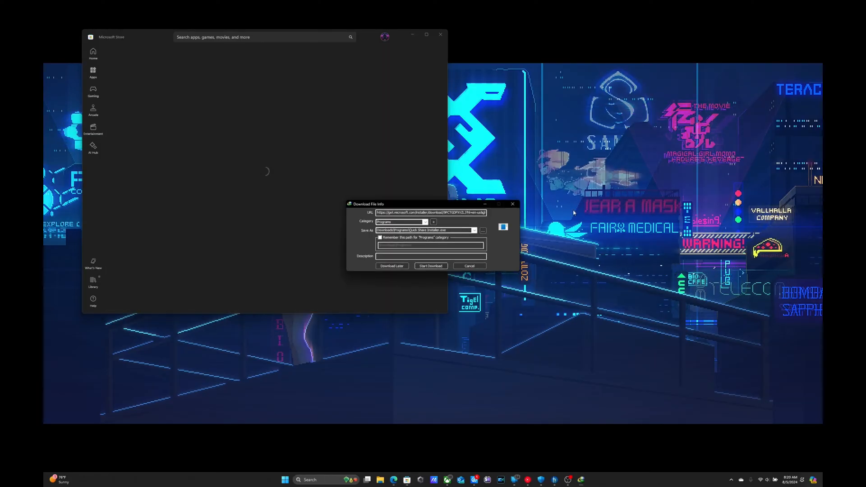
- Install Quick Share, Samsung Notes and Multi Control from the Store, cancelling IDM's capture prompts
{"action": "left_click", "coordinate": [469, 265]}
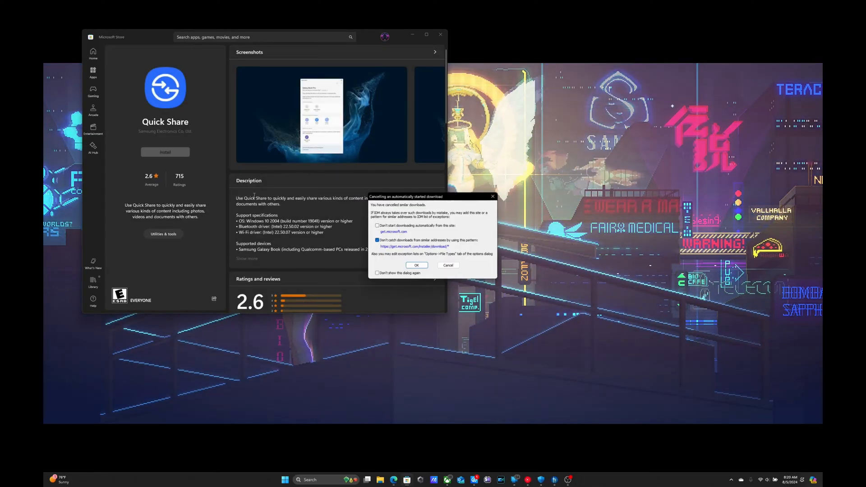
{"action": "left_click", "coordinate": [416, 265]}
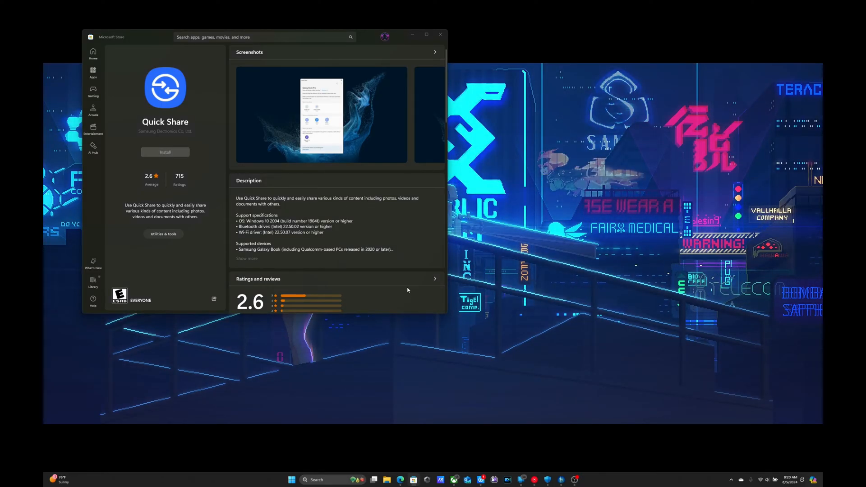
{"action": "left_click", "coordinate": [165, 152]}
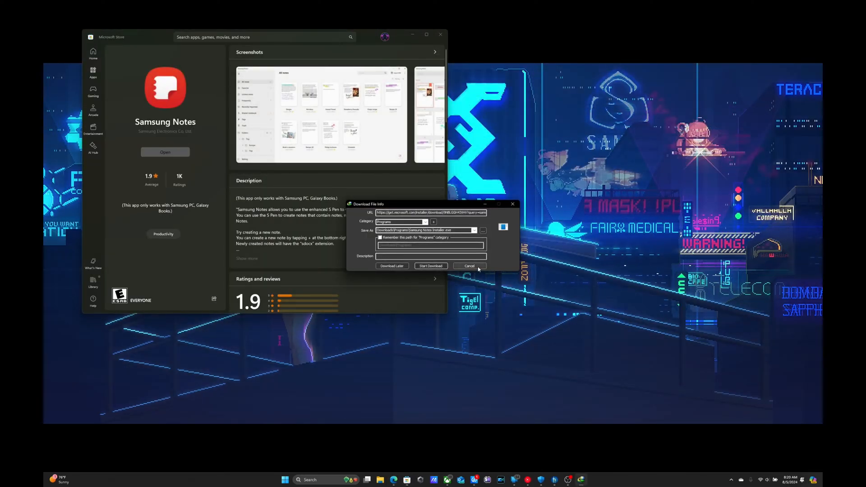
{"action": "left_click", "coordinate": [469, 265]}
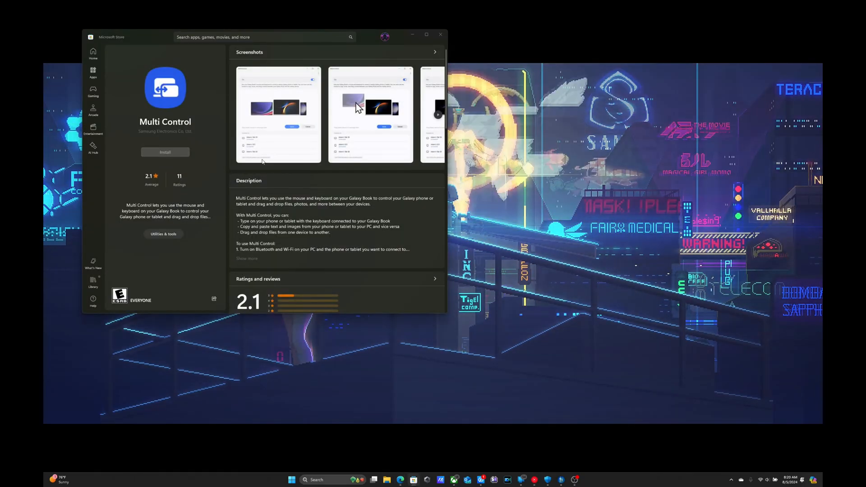
{"action": "left_click", "coordinate": [164, 152]}
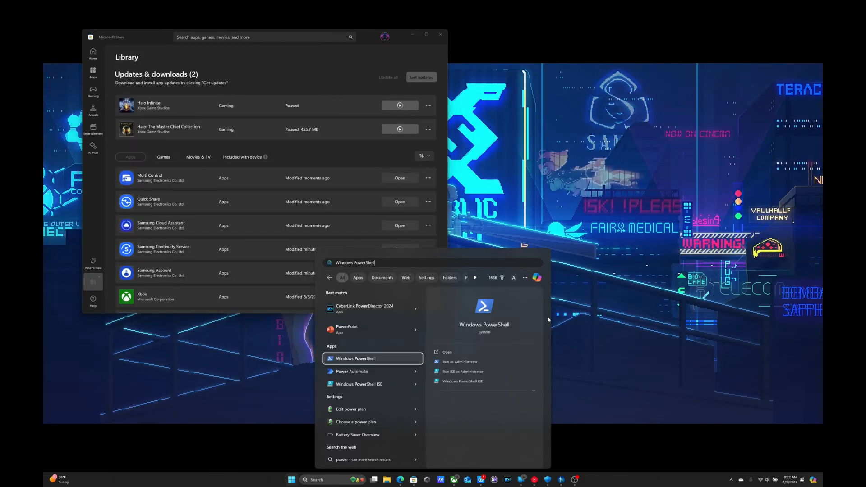
- Run winget install Microsoft.PowerShell as administrator and answer y to the source agreement
{"action": "left_click", "coordinate": [547, 320]}
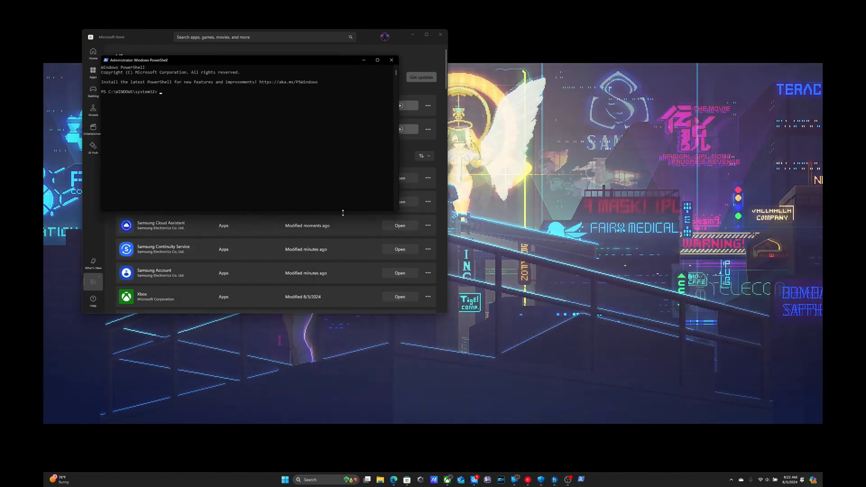
{"action": "type", "text": "winget install Microsoft.PowerShell"}
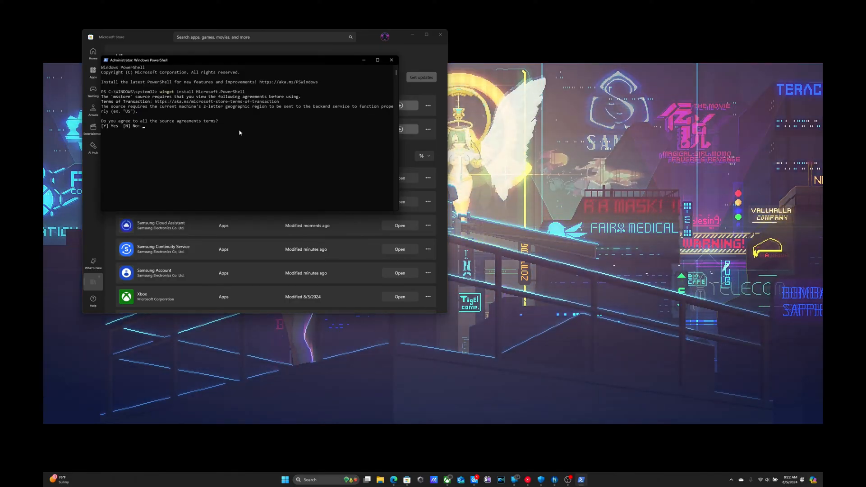
{"action": "type", "text": "y"}
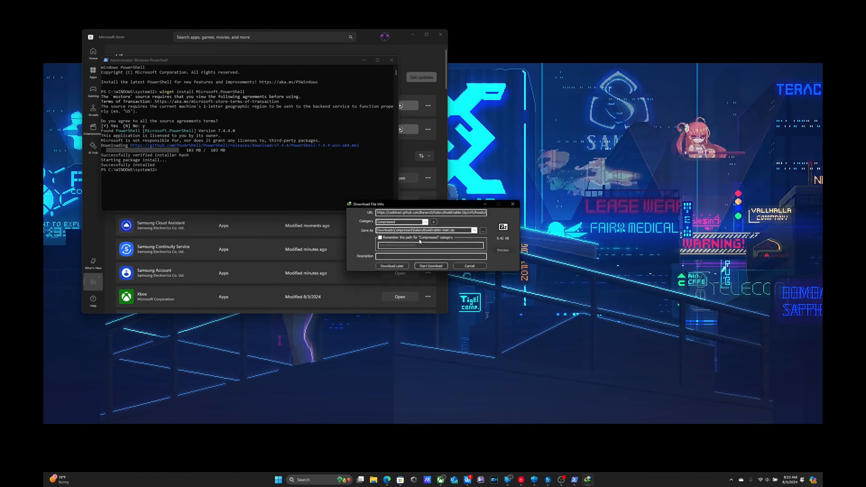
- Download GalaxyBookEnabler-main.zip in IDM and bring up WinRAR's Extract To options
{"action": "left_click", "coordinate": [431, 265]}
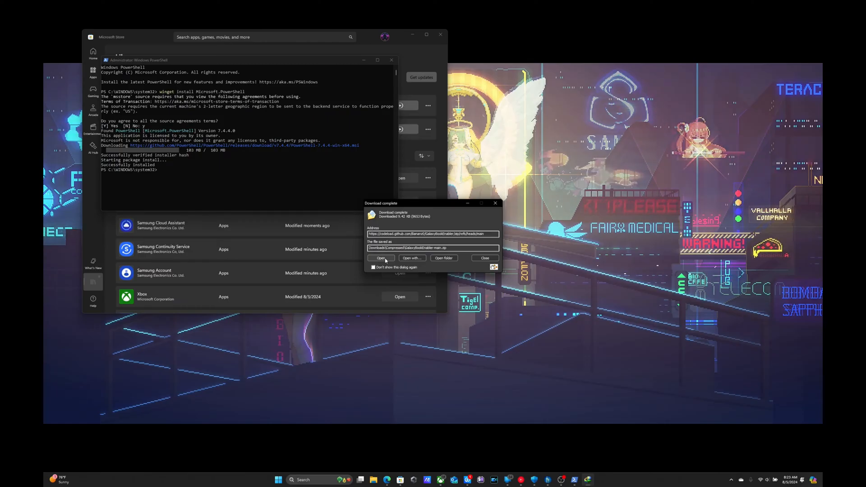
{"action": "left_click", "coordinate": [484, 258]}
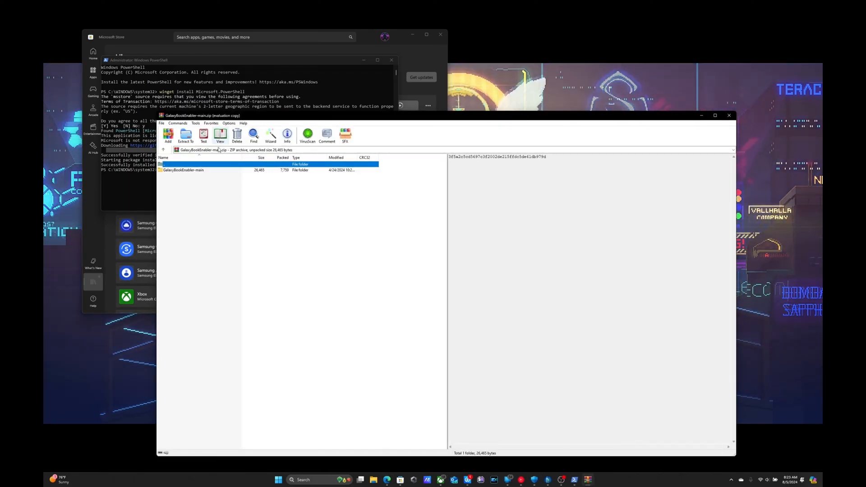
{"action": "left_click", "coordinate": [186, 136]}
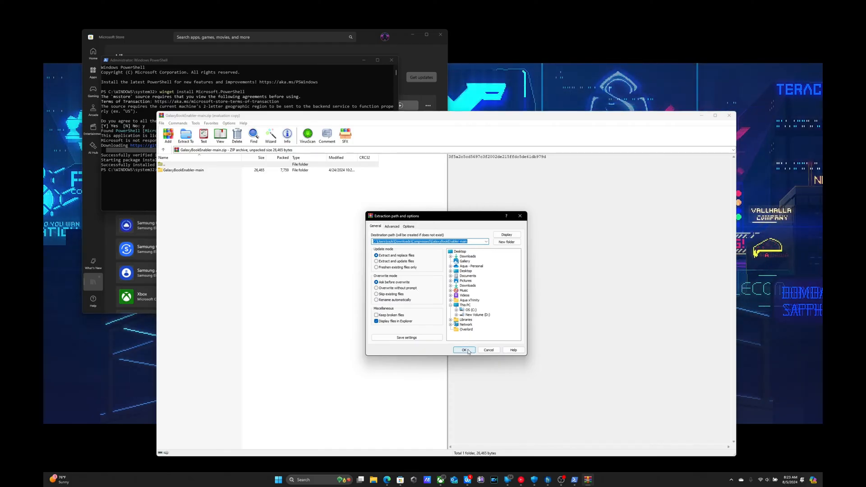
- Extract the archive and move the GalaxyBookEnabler-main folder to the root of C:
{"action": "left_click", "coordinate": [464, 350]}
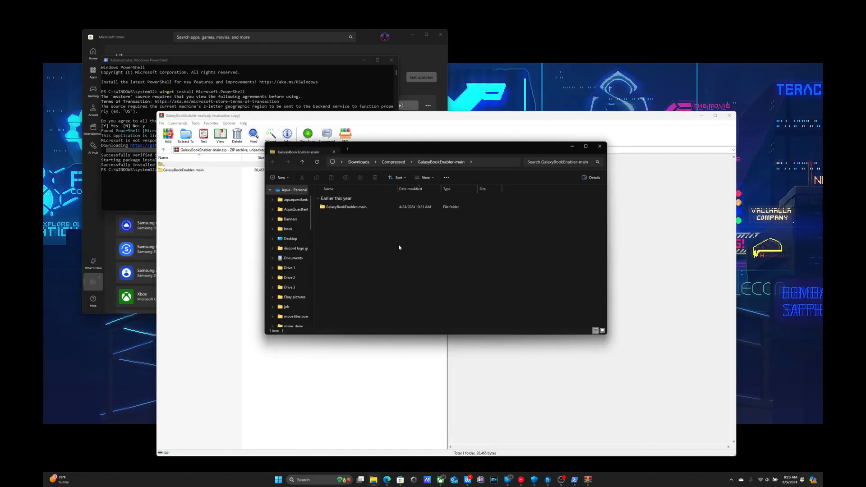
{"action": "left_click", "coordinate": [346, 206]}
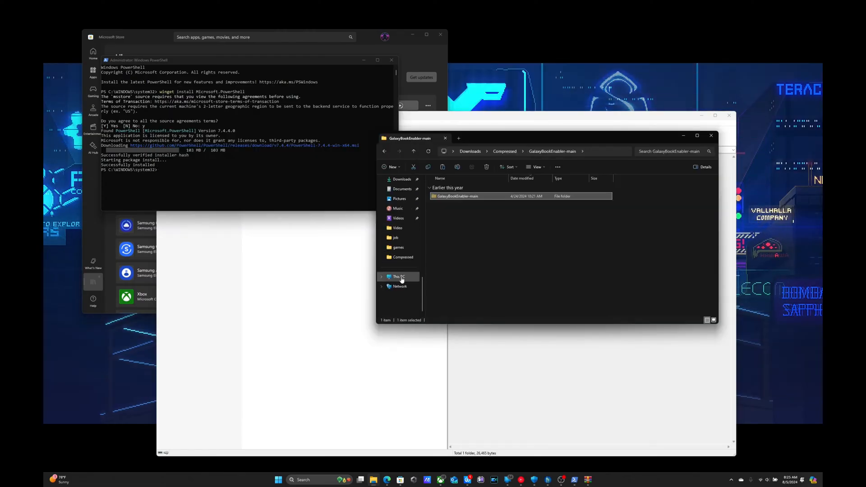
{"action": "left_click", "coordinate": [398, 277]}
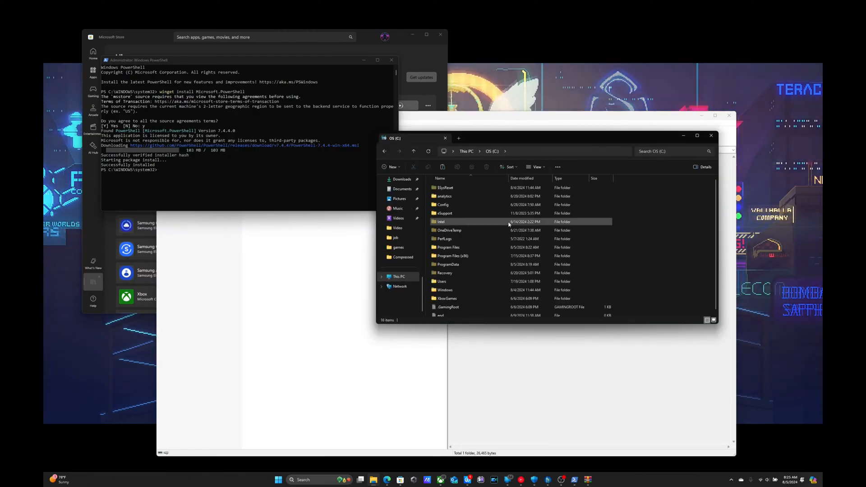
{"action": "right_click", "coordinate": [661, 253]}
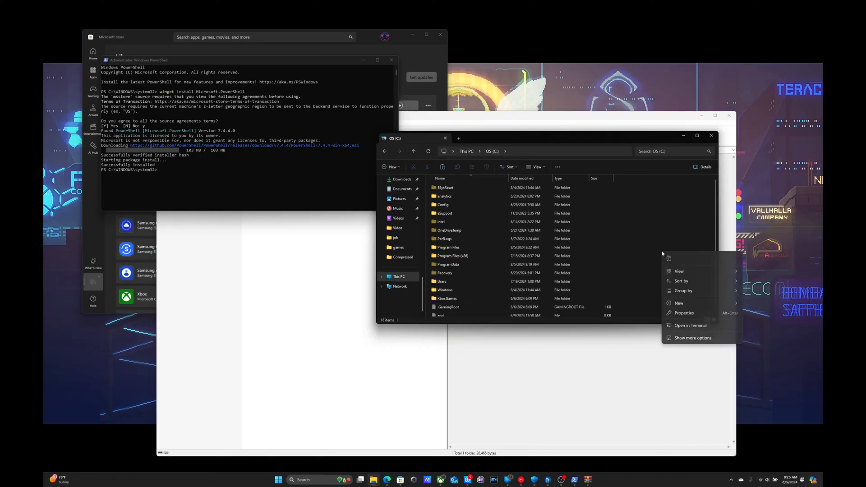
{"action": "left_click", "coordinate": [678, 303]}
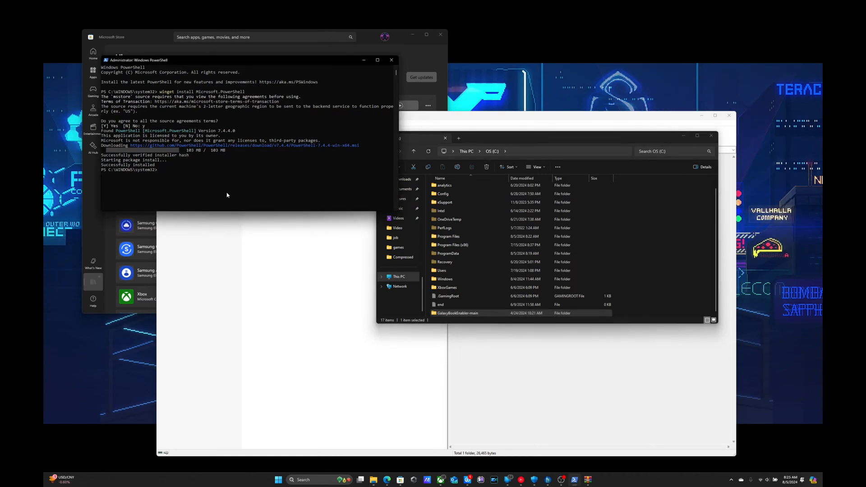
- cd into .\GalaxyBookEnabler-main\, list its files and show the folder in File Explorer
{"action": "type", "text": "cd.."}
{"action": "type", "text": "ls"}
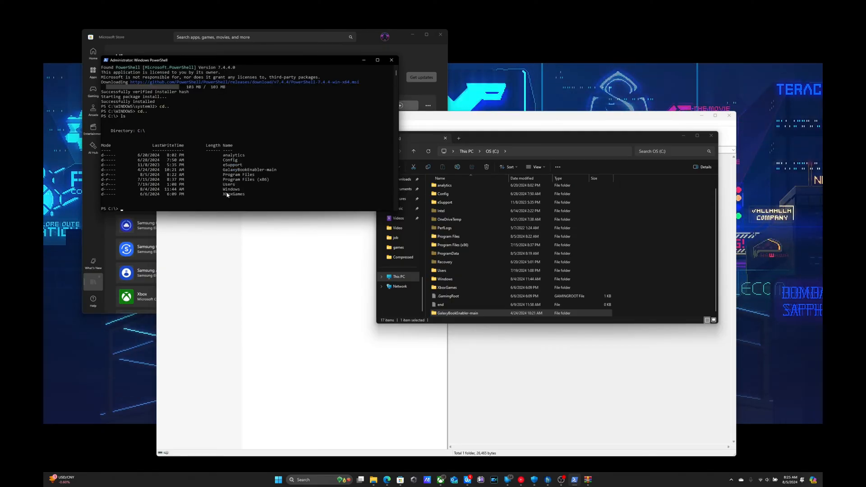
{"action": "type", "text": "cd .\\GalaxyBookEnabler-main\\"}
{"action": "type", "text": "ls"}
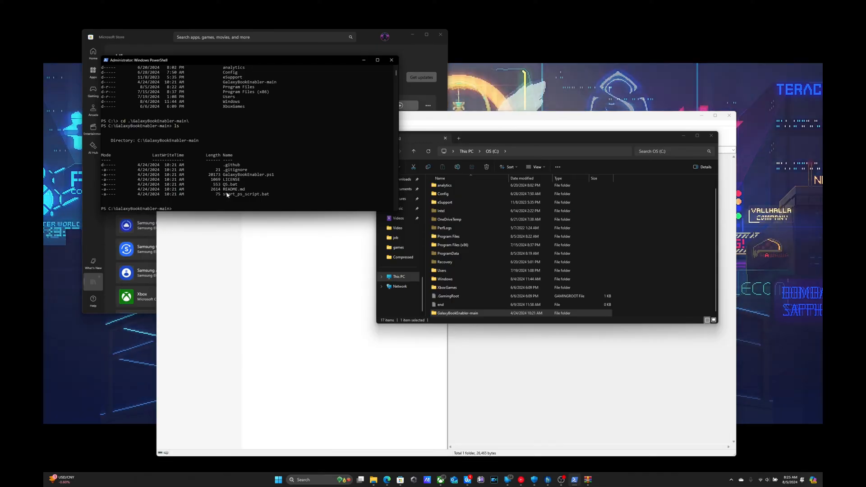
{"action": "mouse_move", "coordinate": [304, 198]}
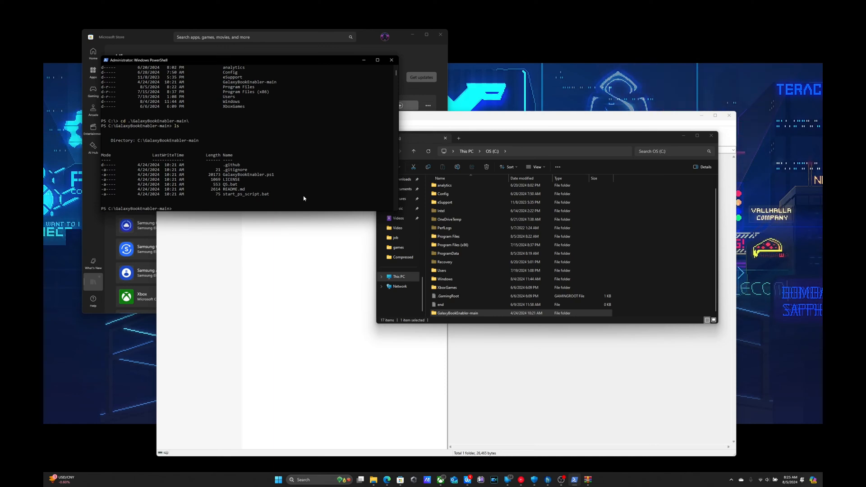
{"action": "type", "text": "cd .\\GalaxyBookEnabler-main\\"}
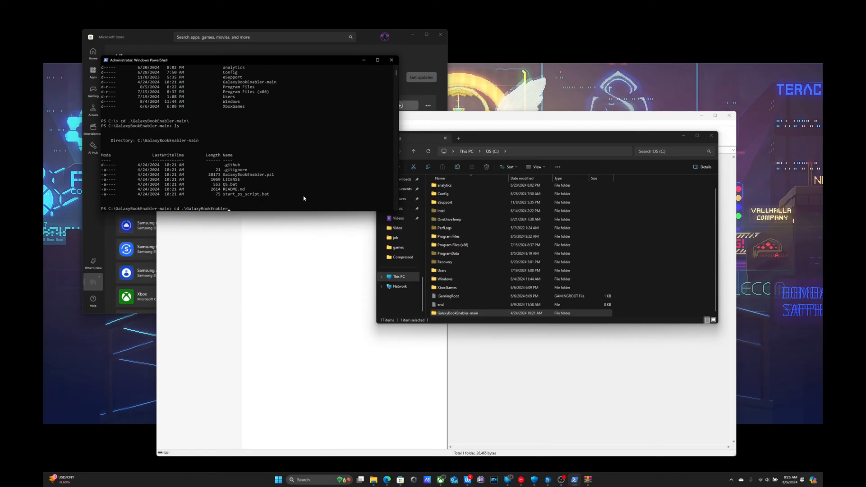
{"action": "key", "text": "Return"}
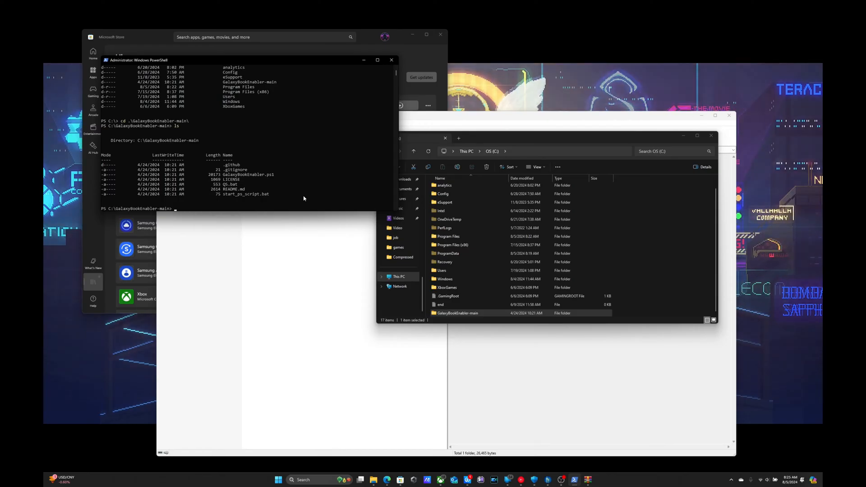
{"action": "type", "text": "start"}
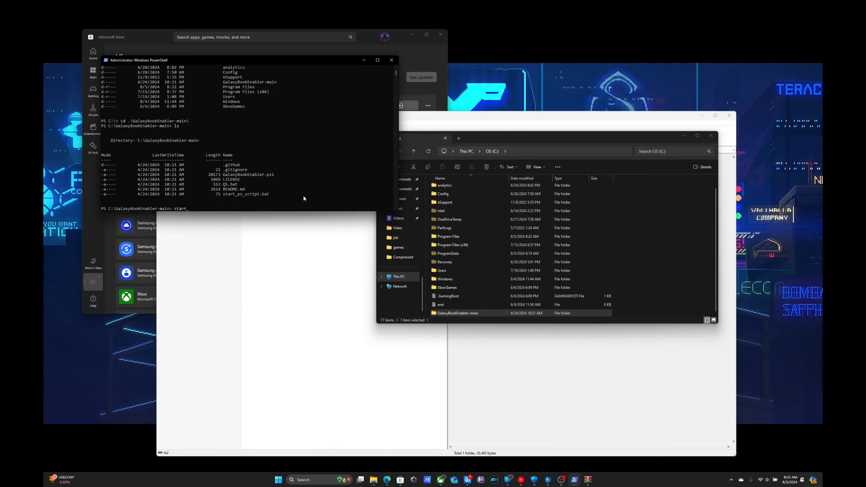
{"action": "type", "text": "ps"}
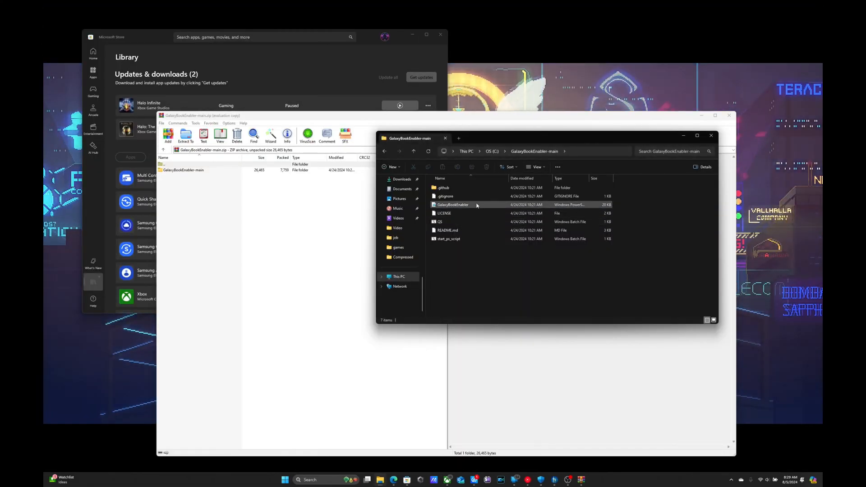
- Review GalaxyBookEnabler.ps1 in Notepad and close it without changes
{"action": "double_click", "coordinate": [454, 205]}
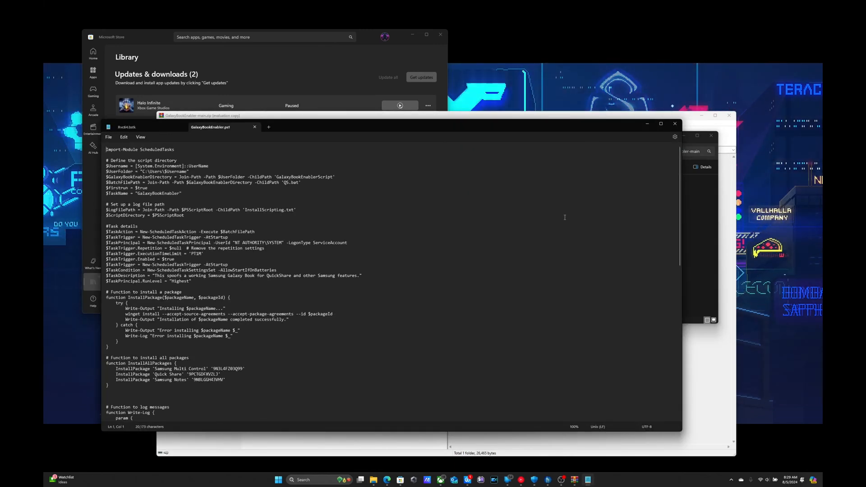
{"action": "scroll", "scroll_direction": "down", "scroll_amount": 3}
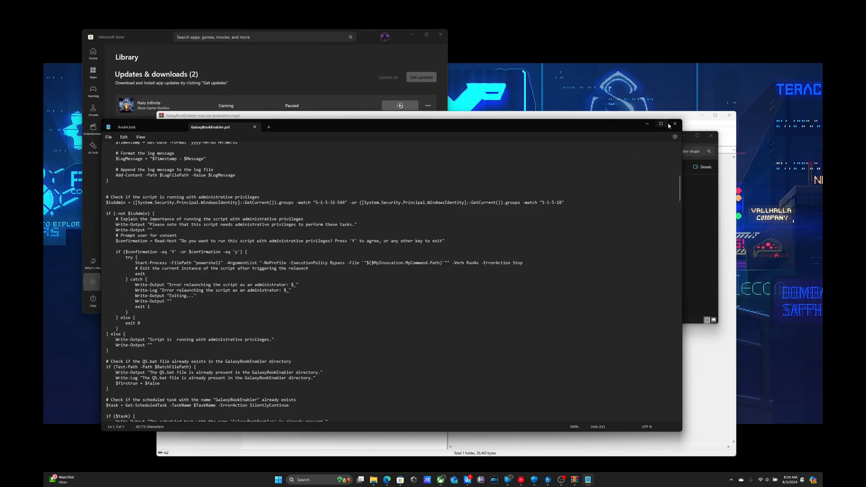
{"action": "left_click", "coordinate": [675, 124]}
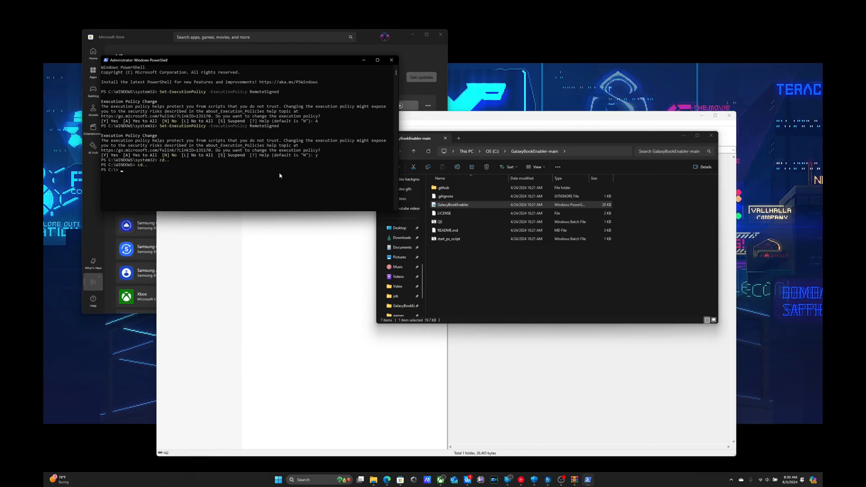
- Run .\GalaxyBookEnabler.ps1 so it registers the GalaxyBookEnabler scheduled task
{"action": "type", "text": "di"}
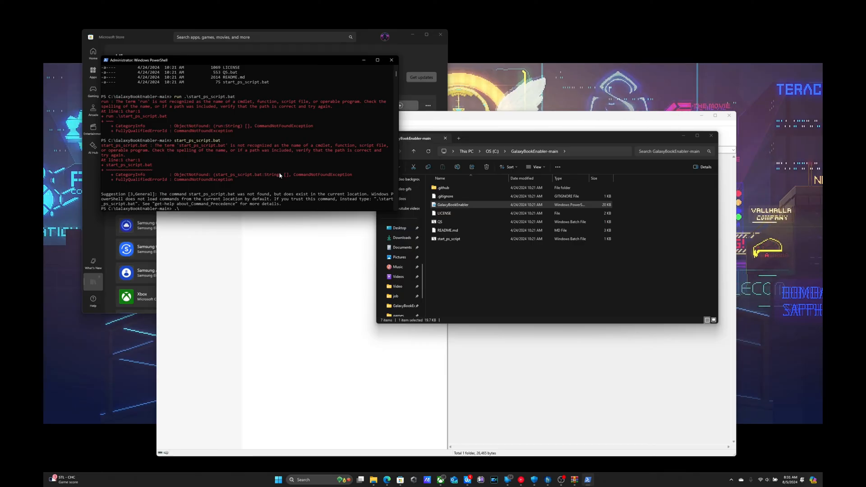
{"action": "type", "text": ".\\GalaxyBookEnabler.ps1"}
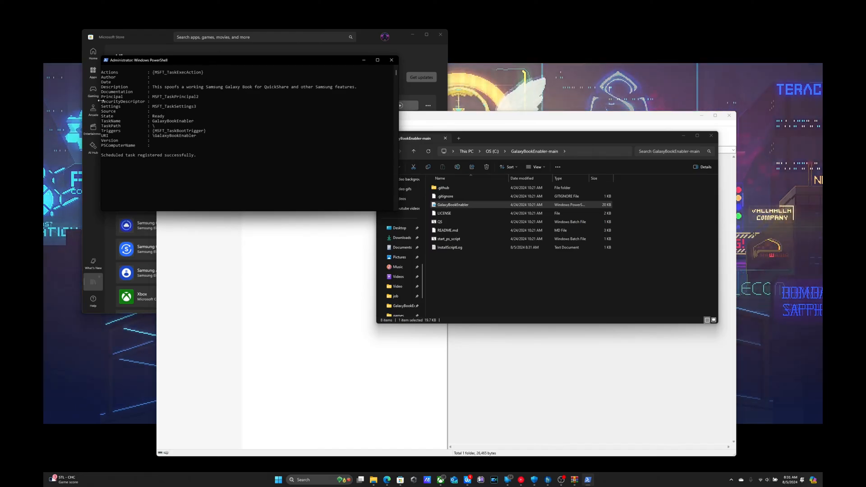
{"action": "mouse_move", "coordinate": [391, 60]}
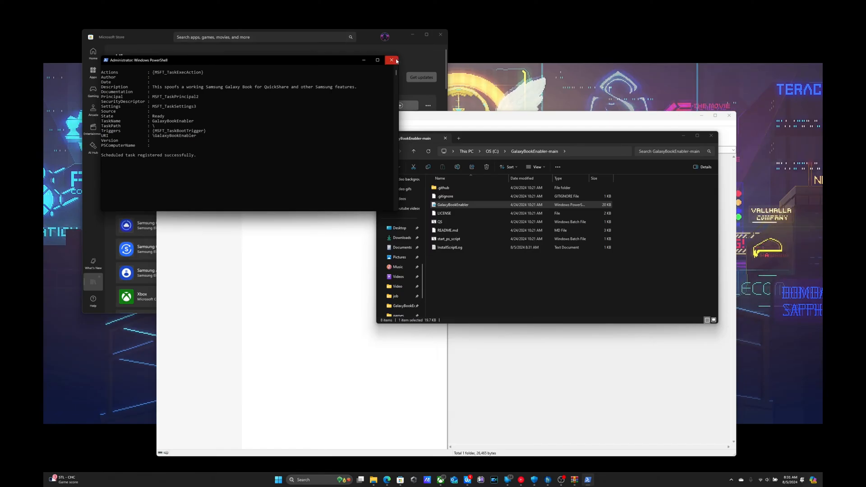
{"action": "mouse_move", "coordinate": [391, 61]}
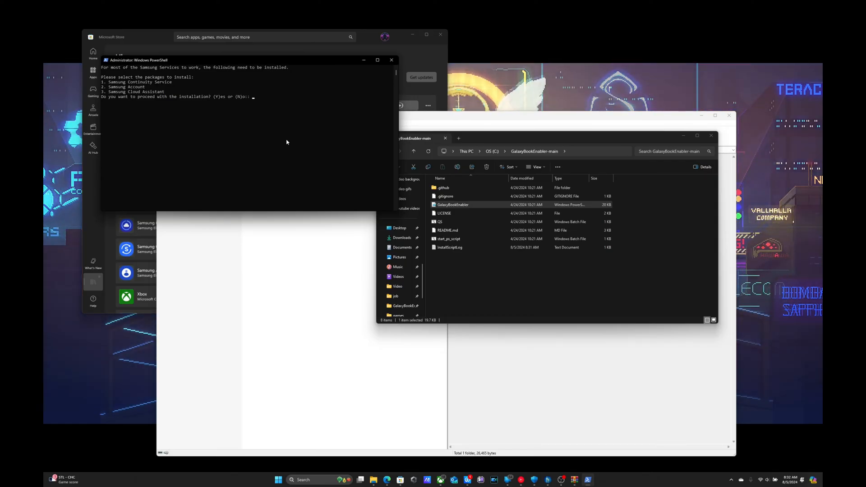
- Answer y, select 4 (All) then 5 to install the Samsung services, and close the Explorer and WinRAR windows
{"action": "type", "text": "y"}
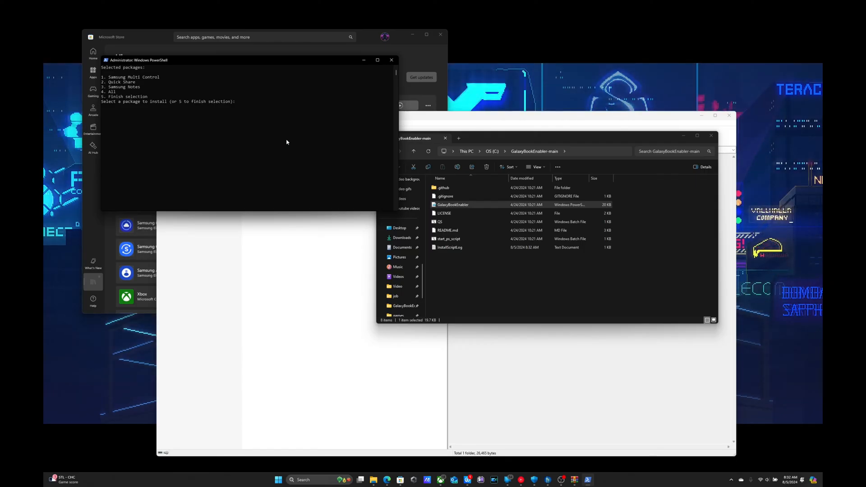
{"action": "type", "text": "4"}
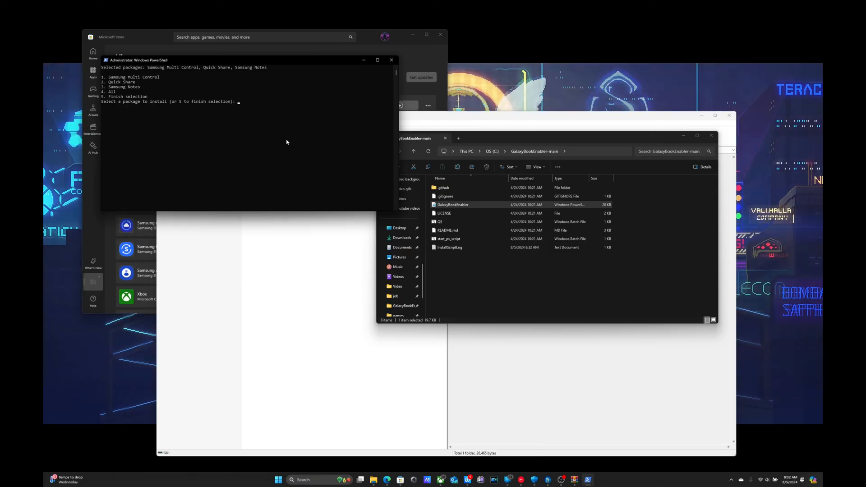
{"action": "type", "text": "5"}
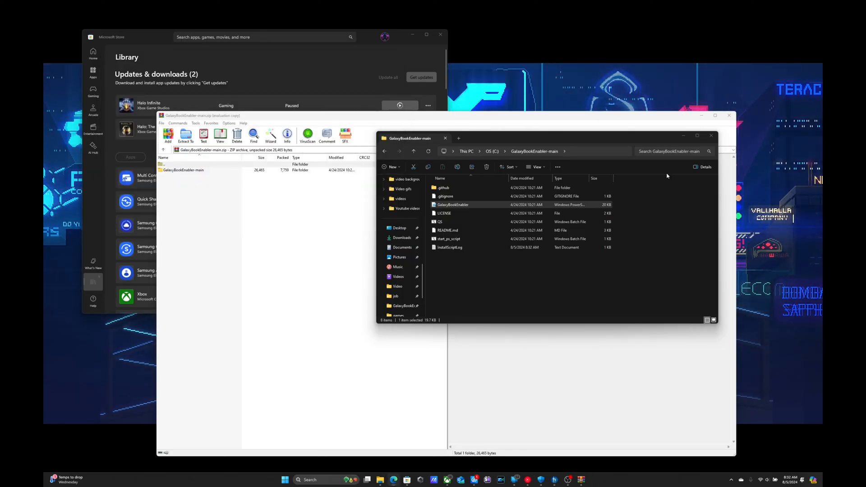
{"action": "left_click", "coordinate": [711, 135]}
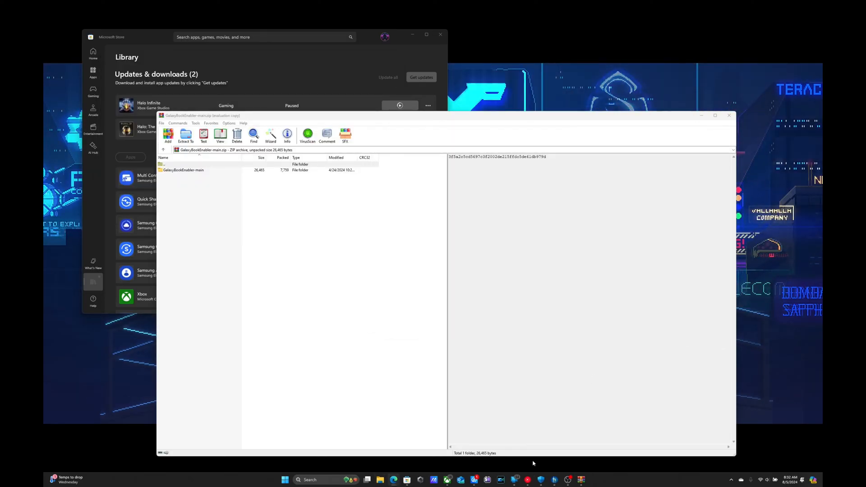
{"action": "left_click", "coordinate": [729, 116]}
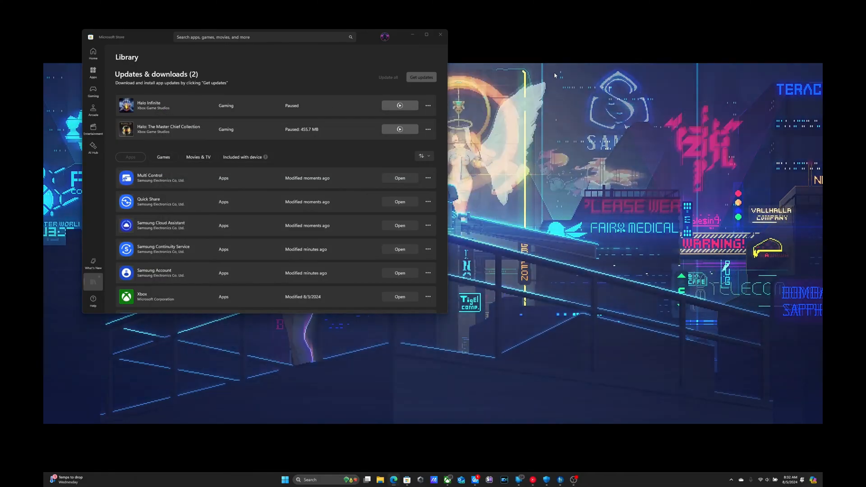